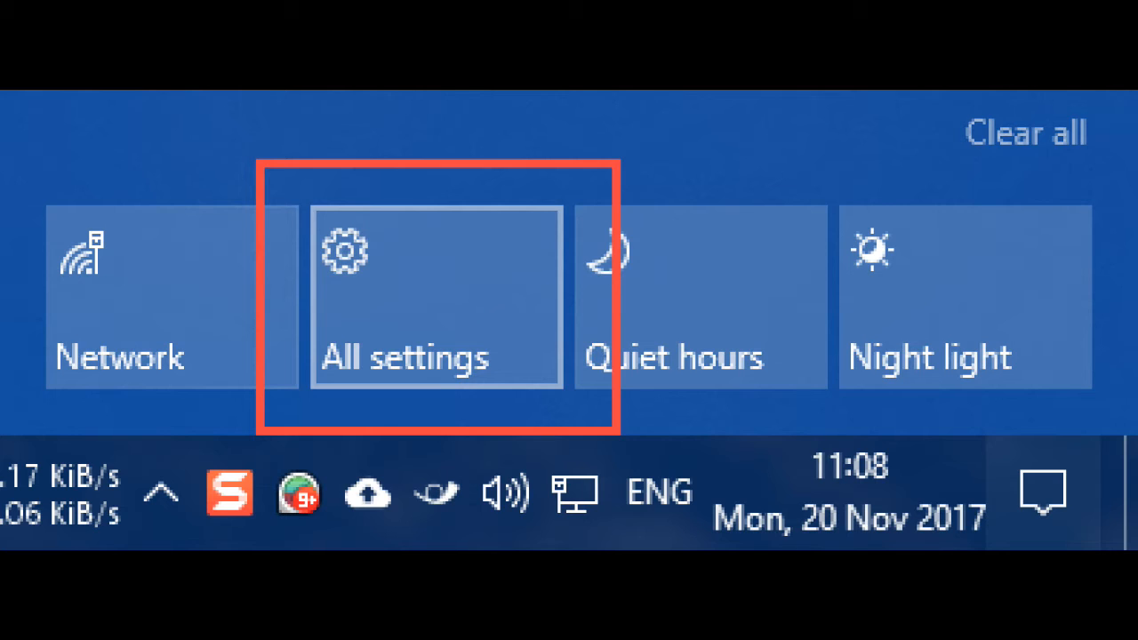
Launch the full Settings app via the All settings tile in Action Center.
{"action": "left_click", "coordinate": [435, 296]}
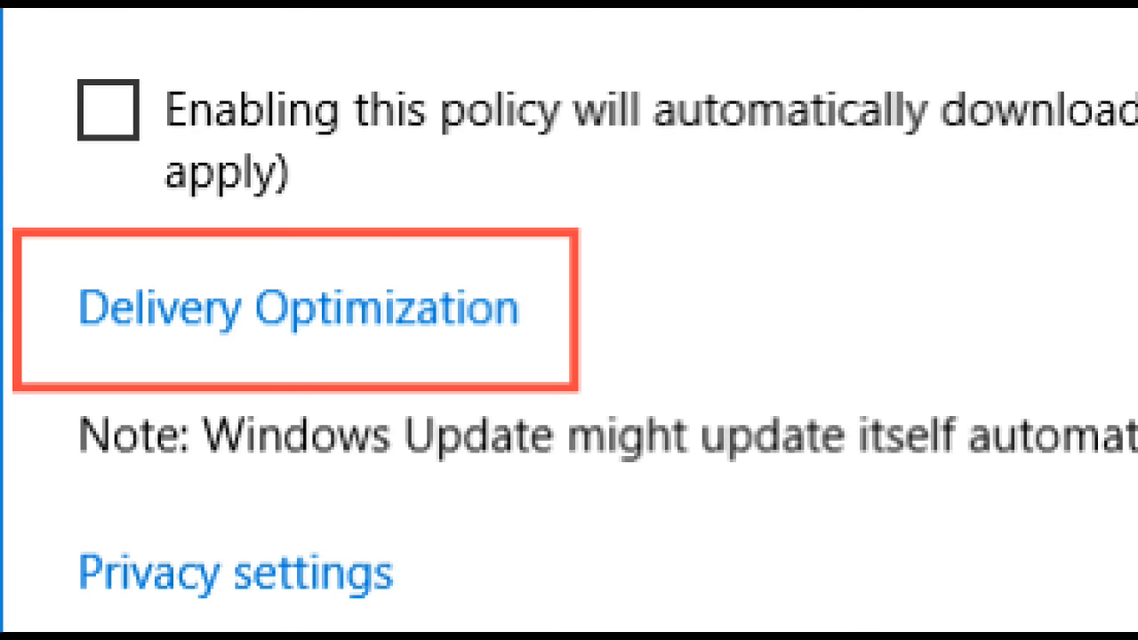
Follow the Delivery Optimization link from Windows Update advanced options.
{"action": "left_click", "coordinate": [296, 308]}
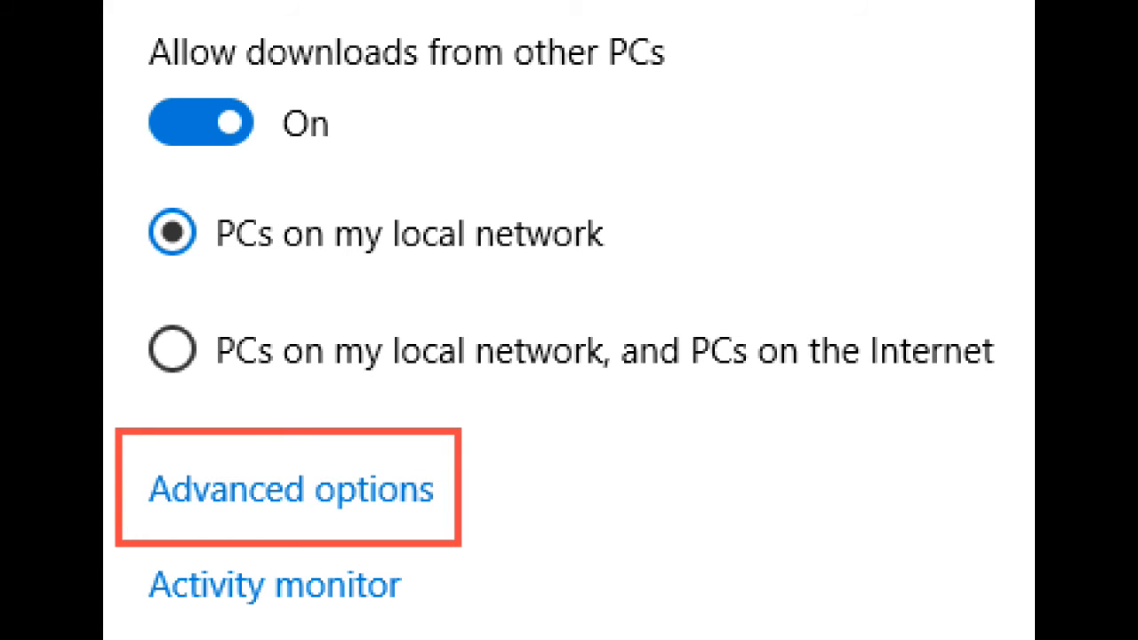
Follow the Advanced options link under 'Allow downloads from other PCs'.
{"action": "left_click", "coordinate": [288, 488]}
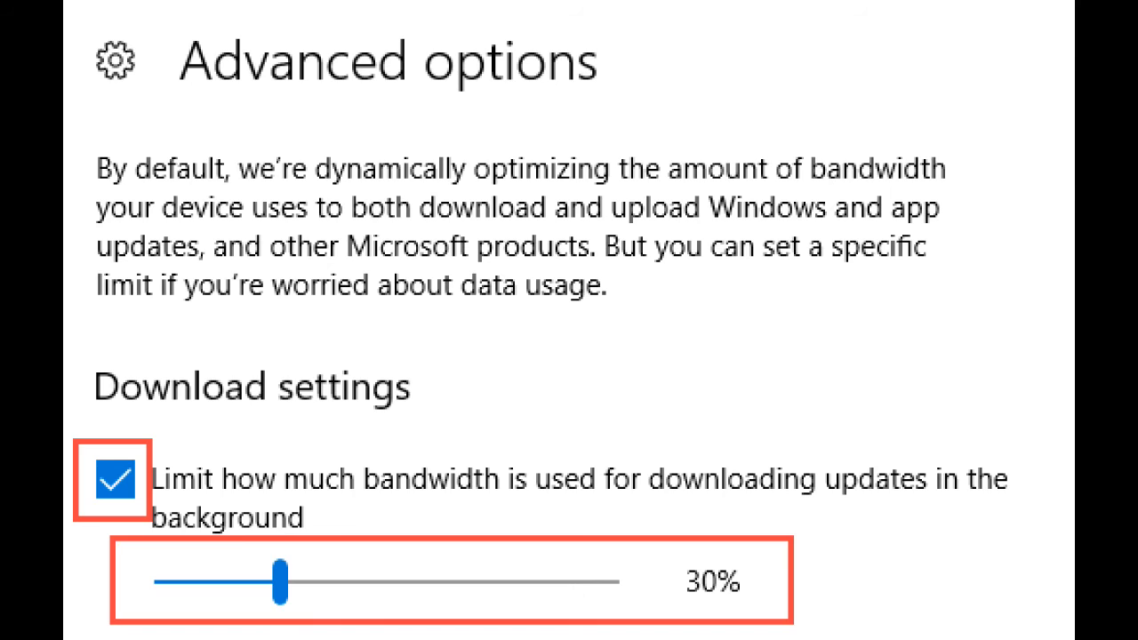
Scroll down to the upload limits, capped at 50% bandwidth and 500 GB monthly.
{"action": "scroll", "scroll_direction": "down", "scroll_amount": 3}
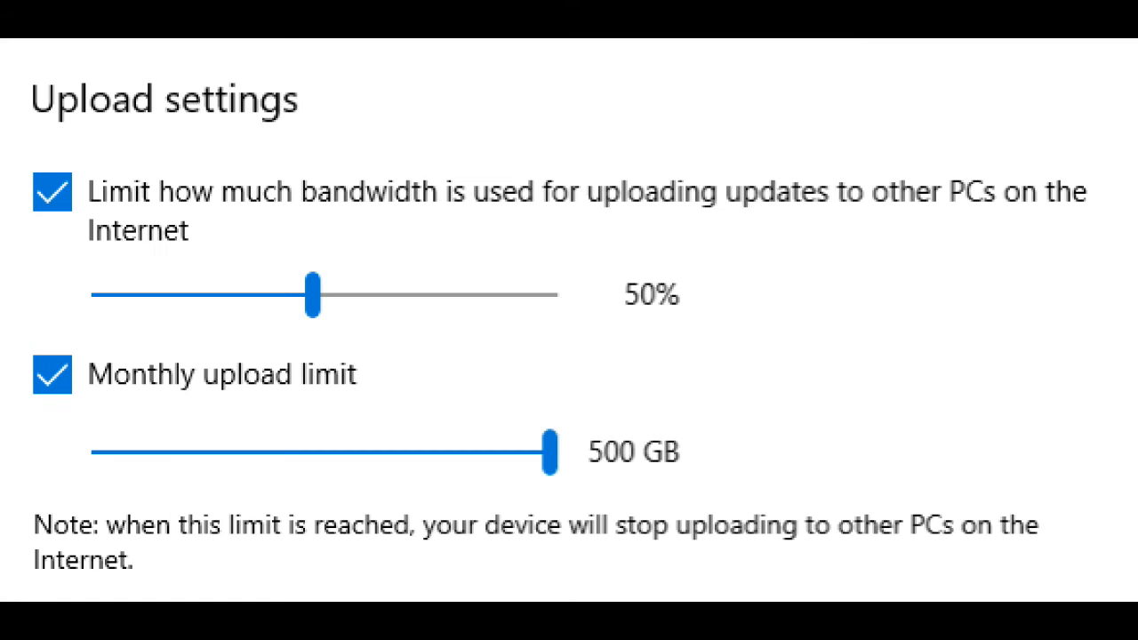